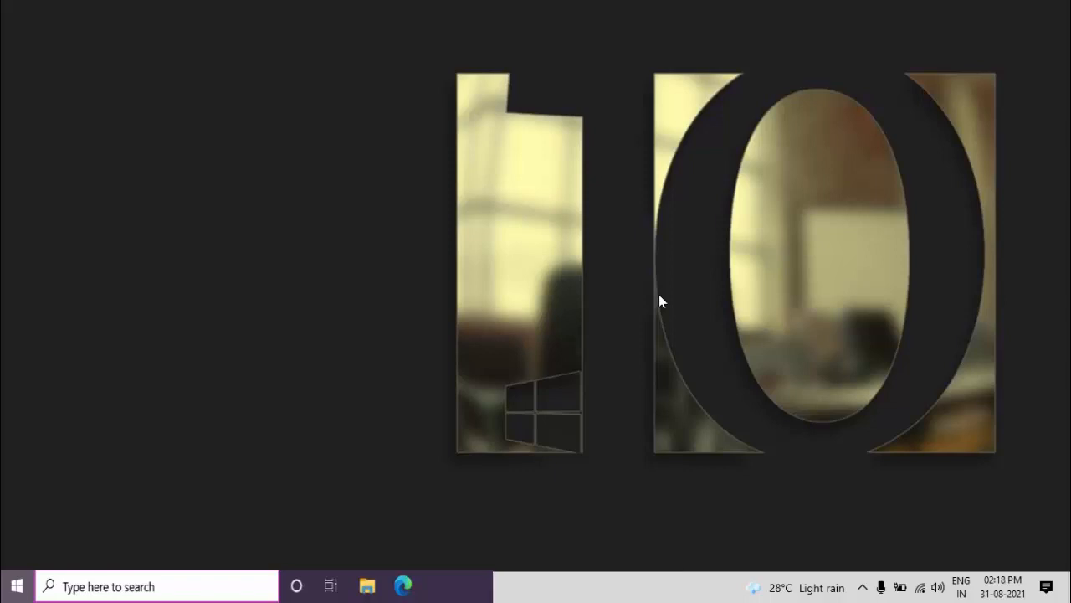
- Show the nearby Wi-Fi networks panel from the taskbar network icon
click(920, 586)
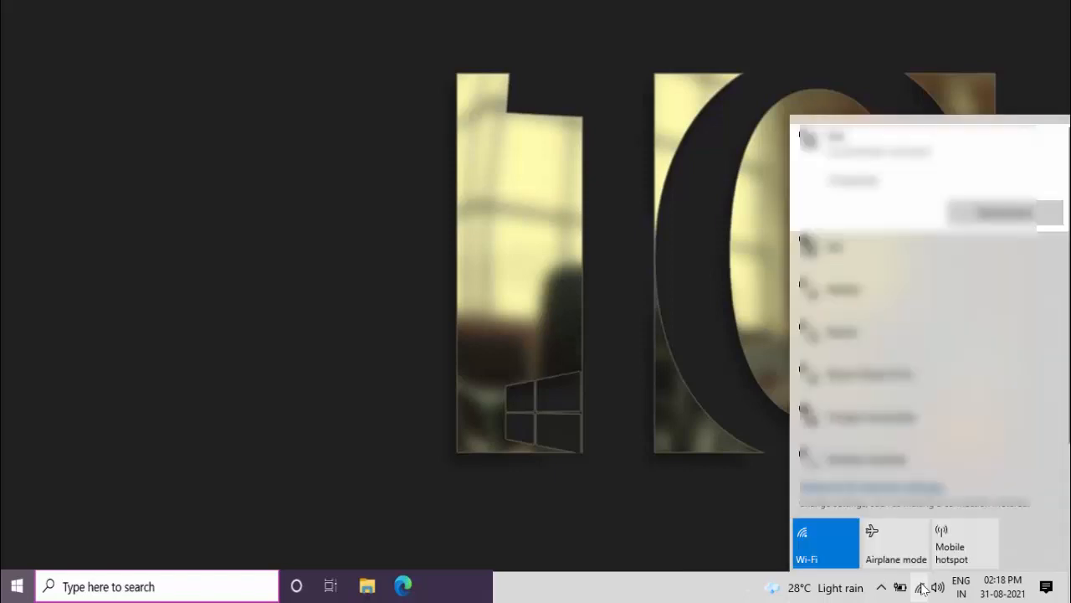
mouse_move(676, 324)
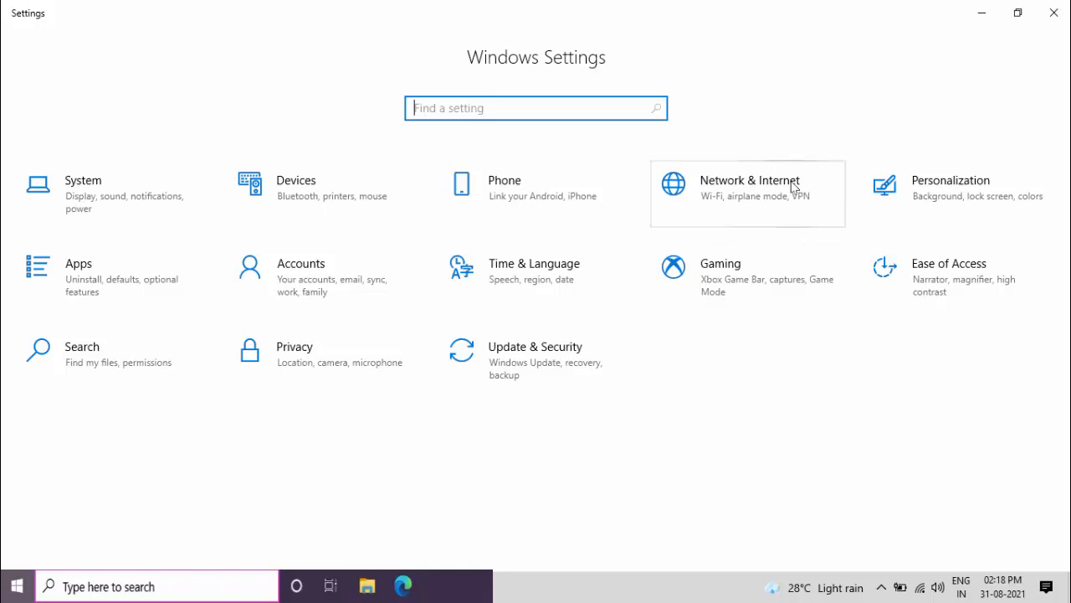
mouse_move(804, 200)
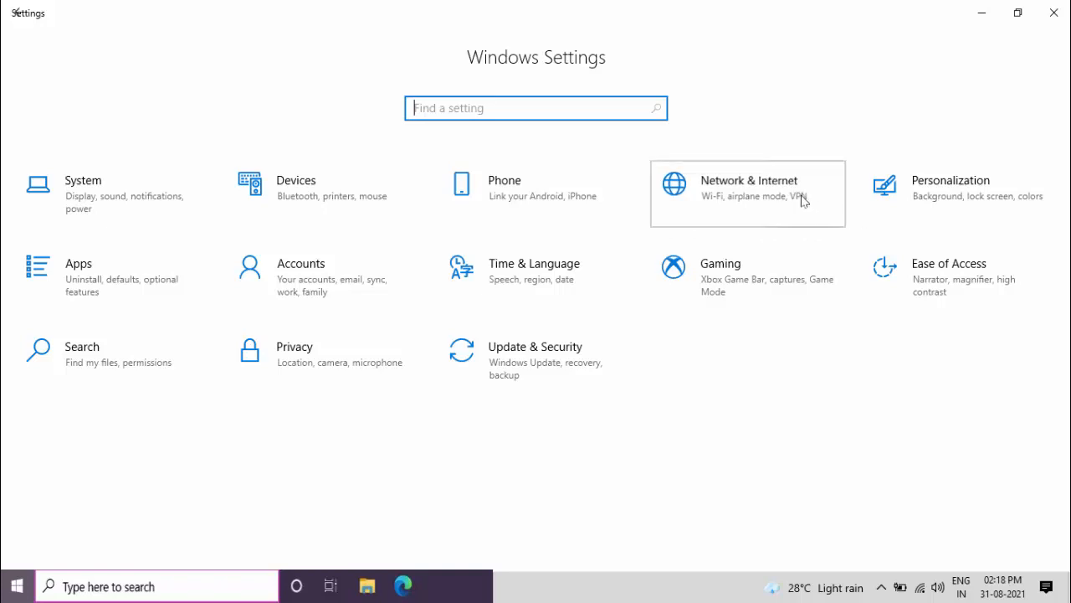
- Go to Network & Internet, showing the current connection status over Wi-Fi
click(746, 187)
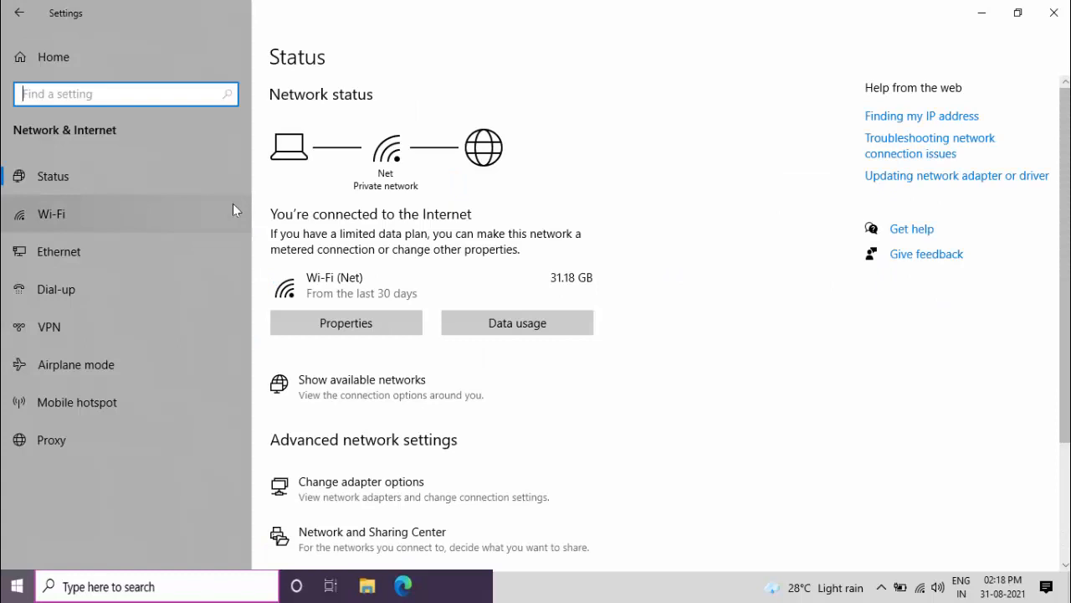
mouse_move(130, 219)
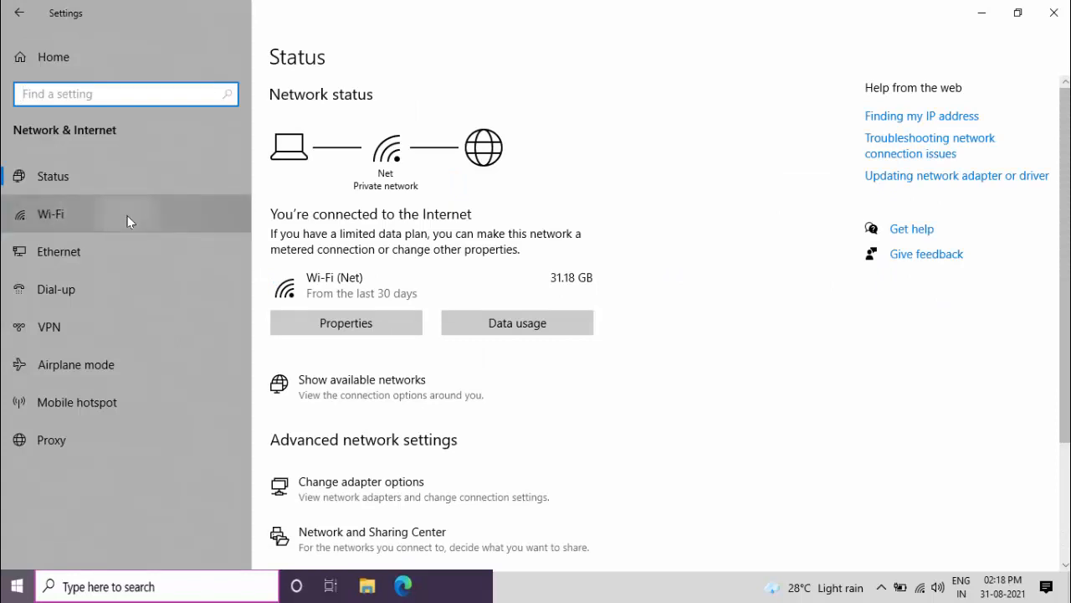
- Reach the Manage known networks page listing saved networks like realme C11 and Net
click(50, 214)
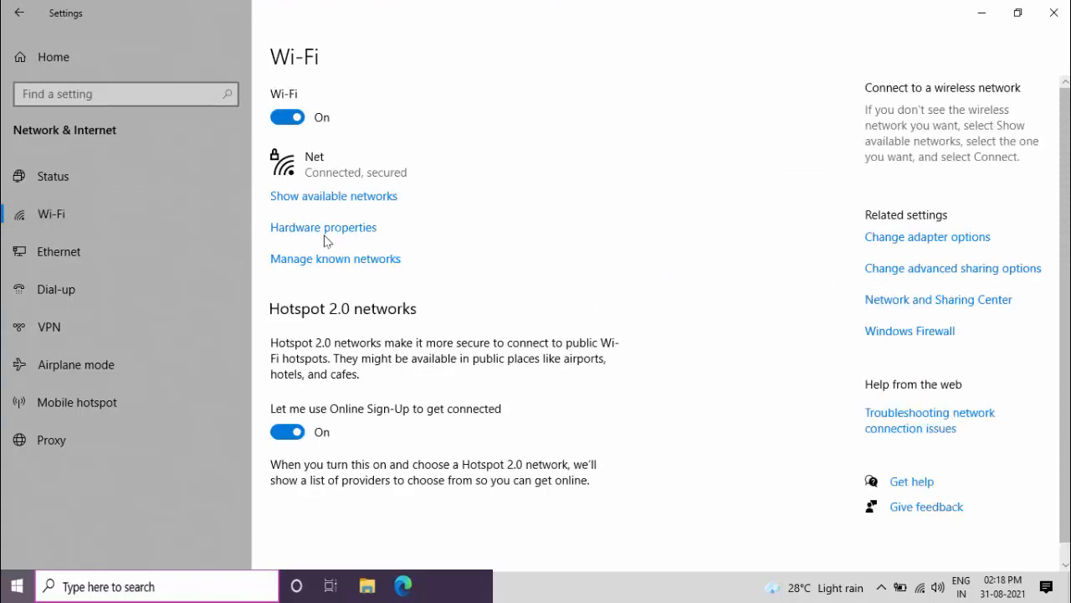
mouse_move(335, 258)
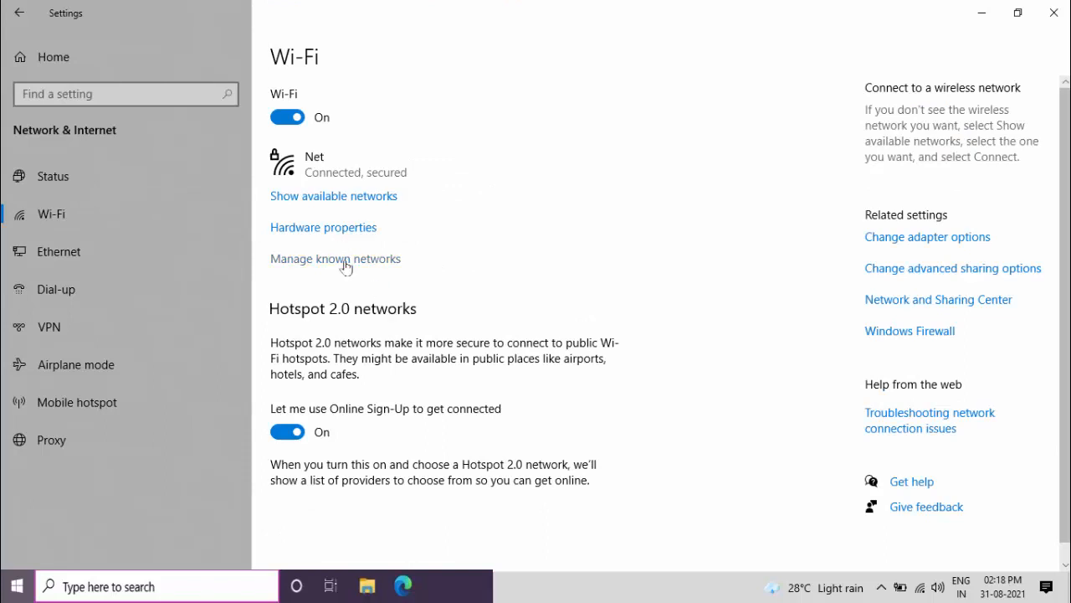
click(335, 258)
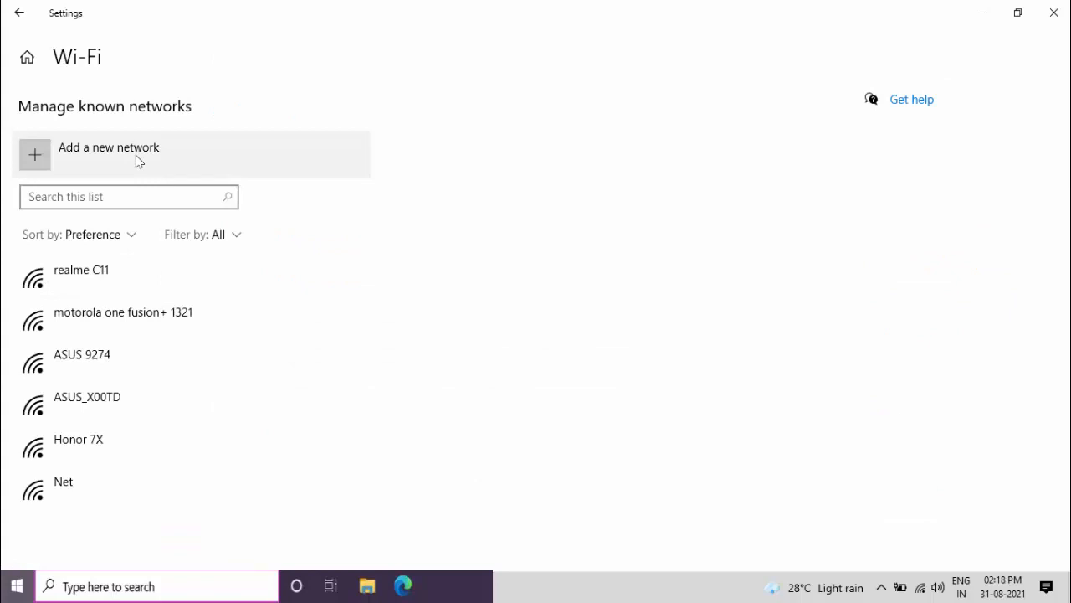
- Begin adding a new network manually and list its security type choices
click(109, 155)
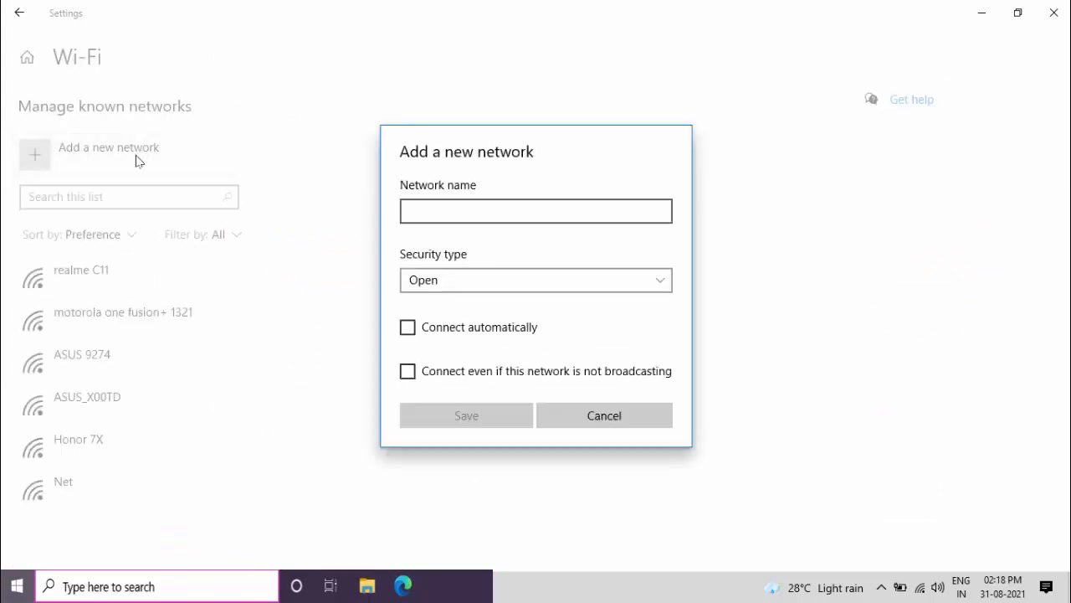
click(536, 211)
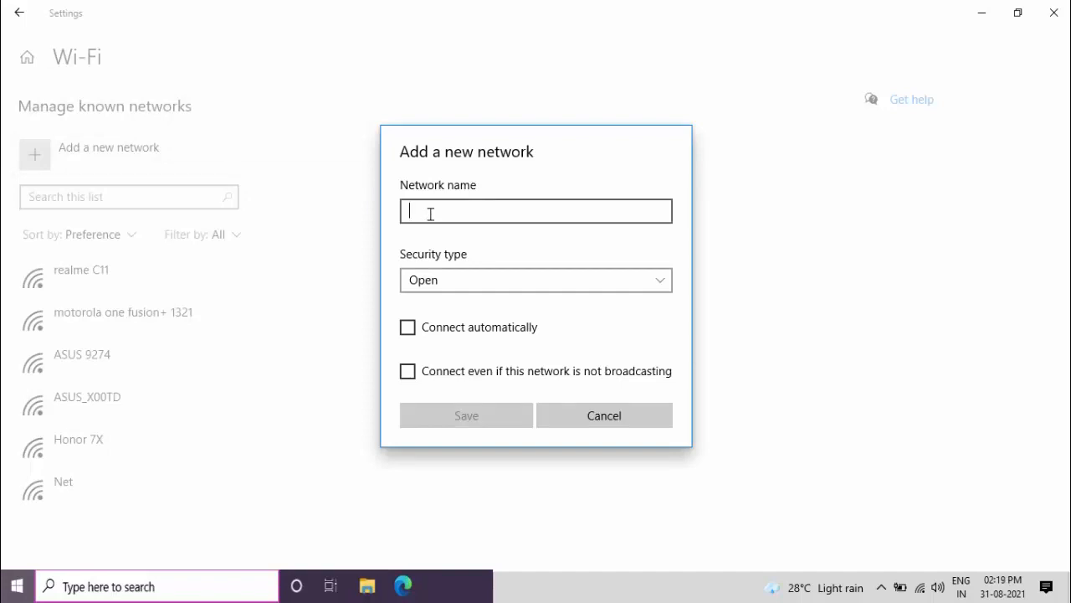
mouse_move(451, 282)
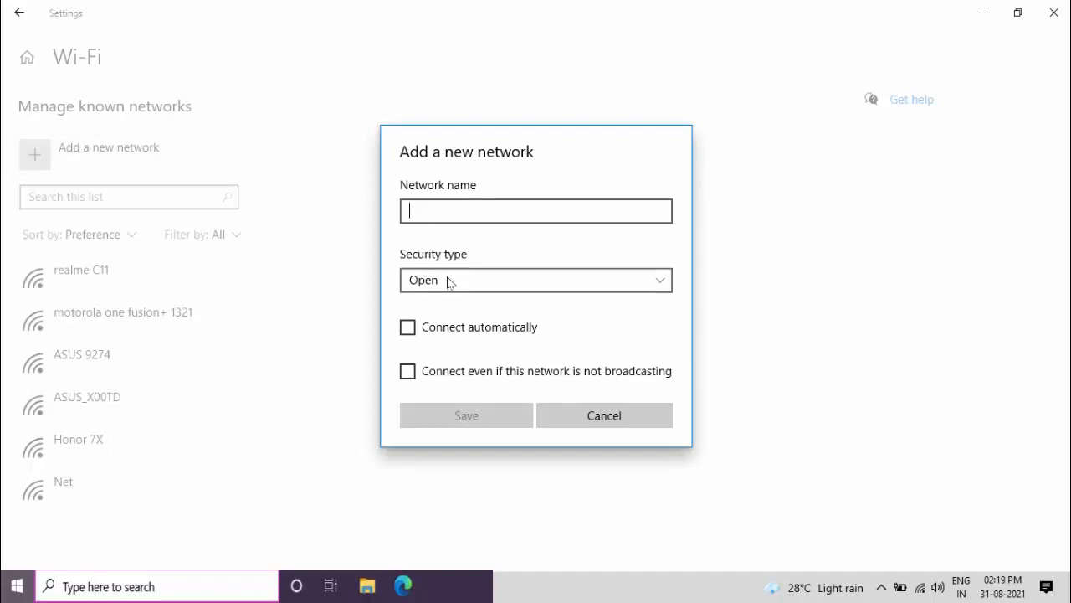
click(535, 280)
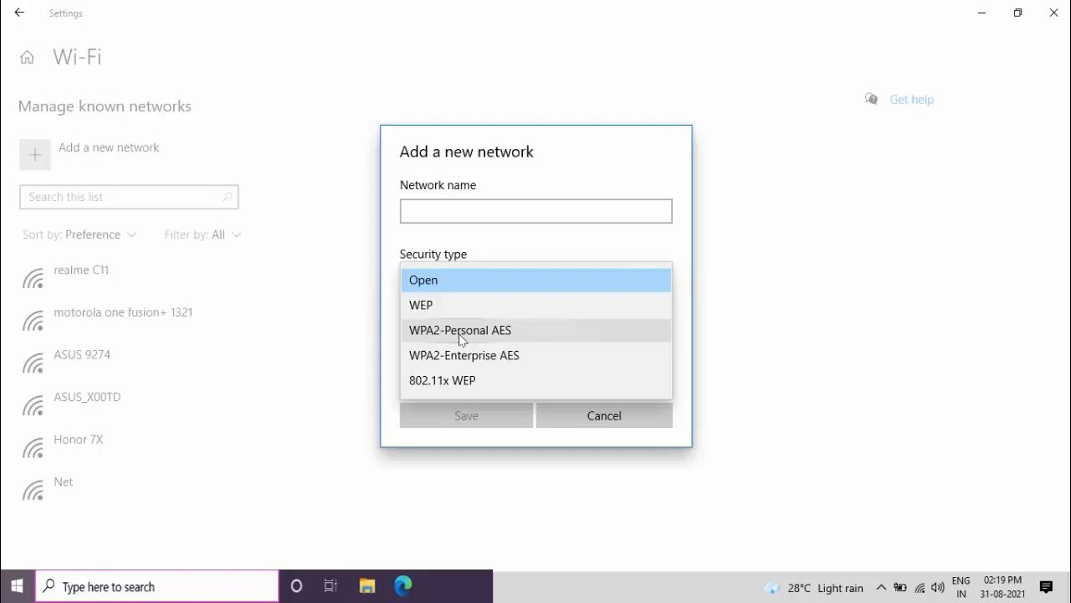
- Choose WPA2-Personal AES security, leaving the security key field ready for input
click(458, 329)
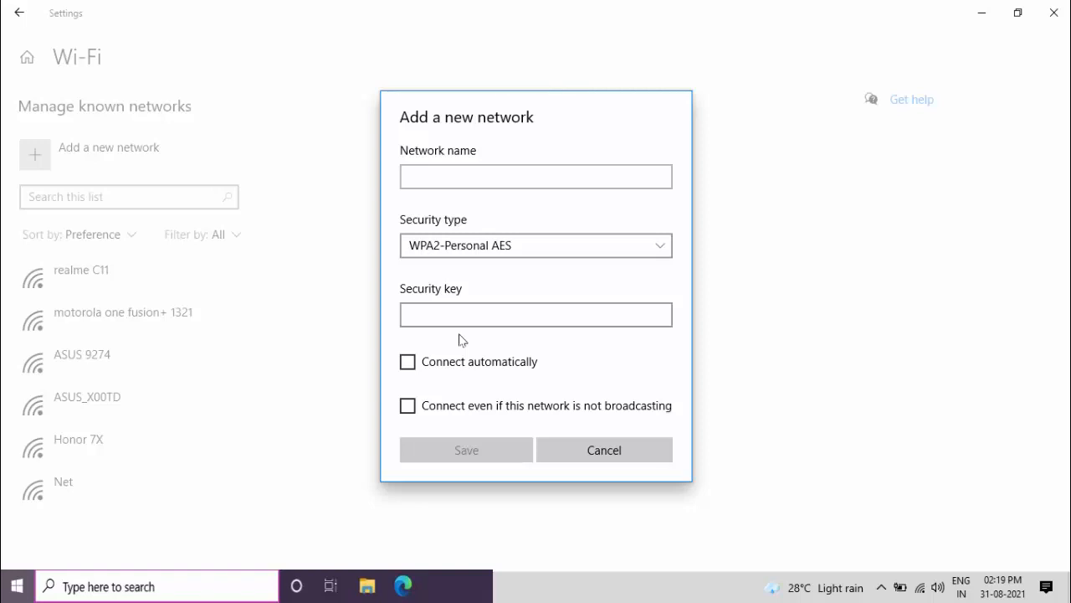
click(536, 314)
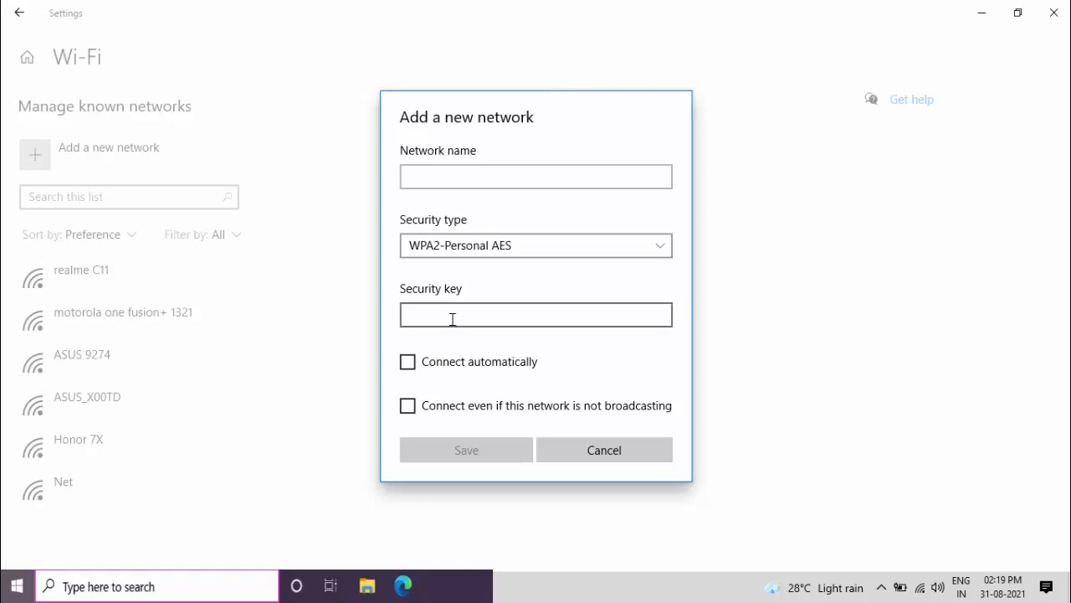
click(536, 315)
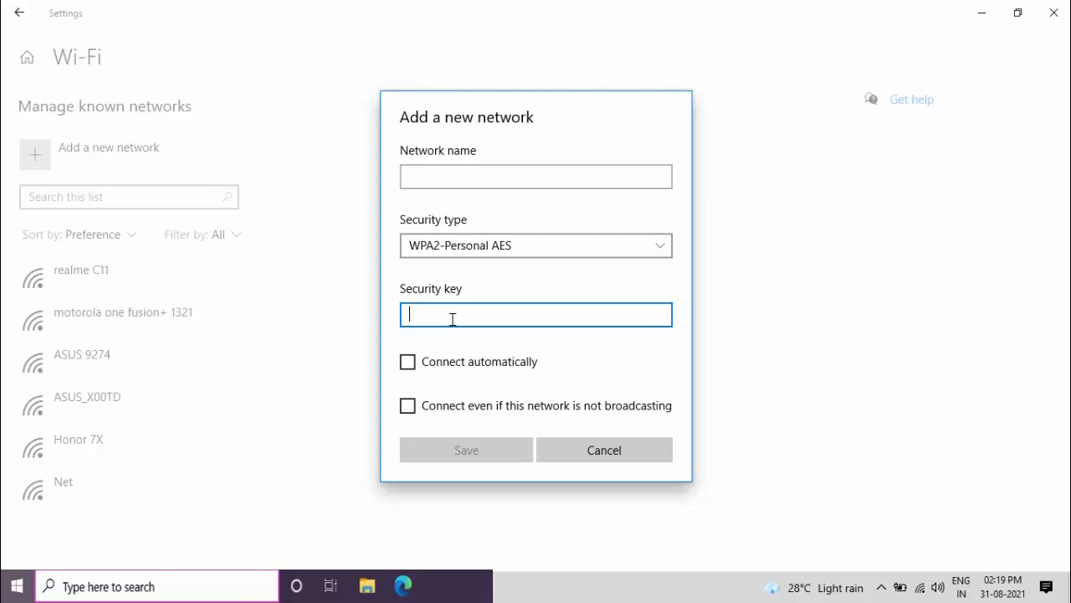
mouse_move(459, 355)
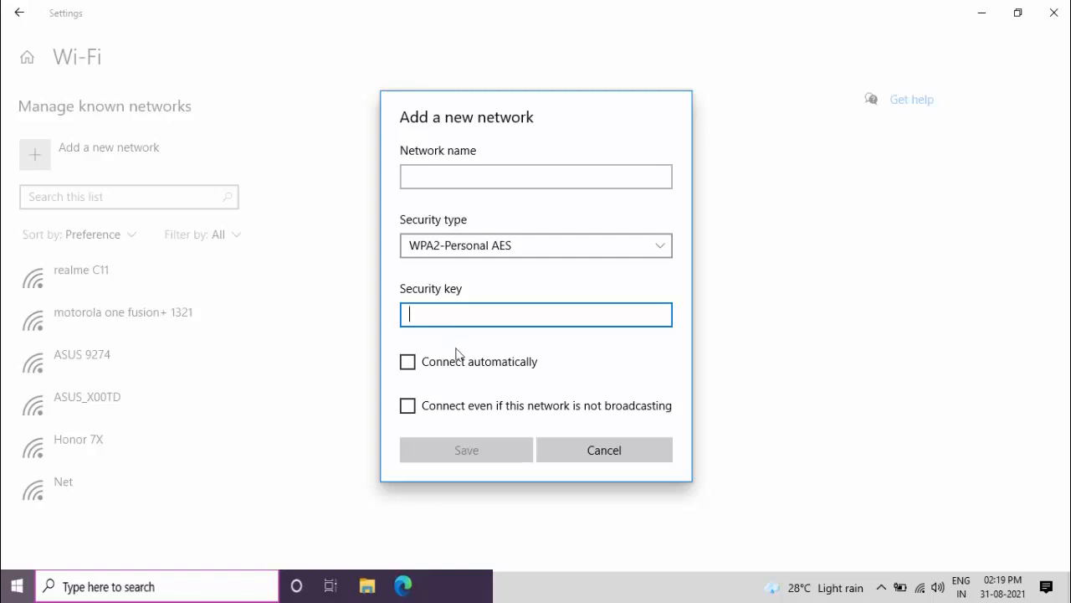